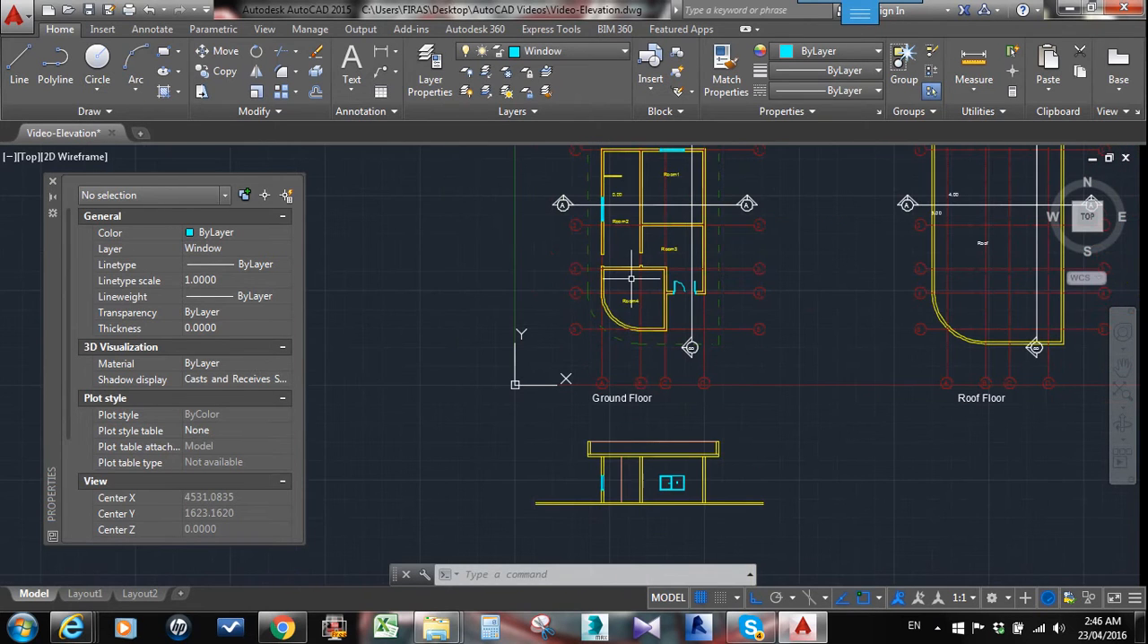
mouse_move(644, 263)
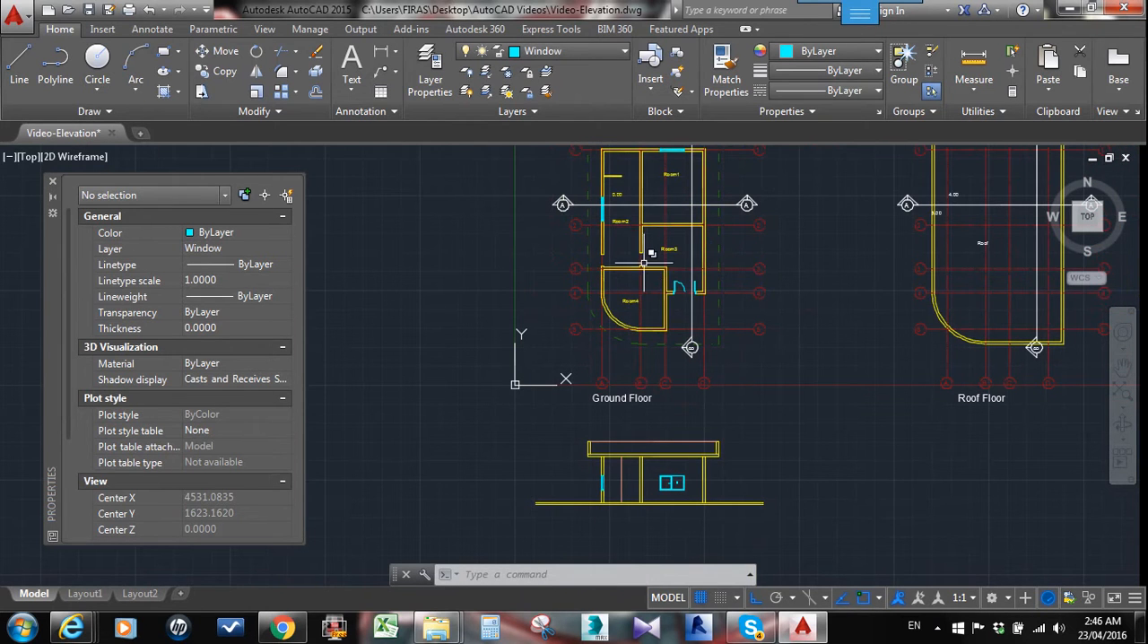
mouse_move(650, 291)
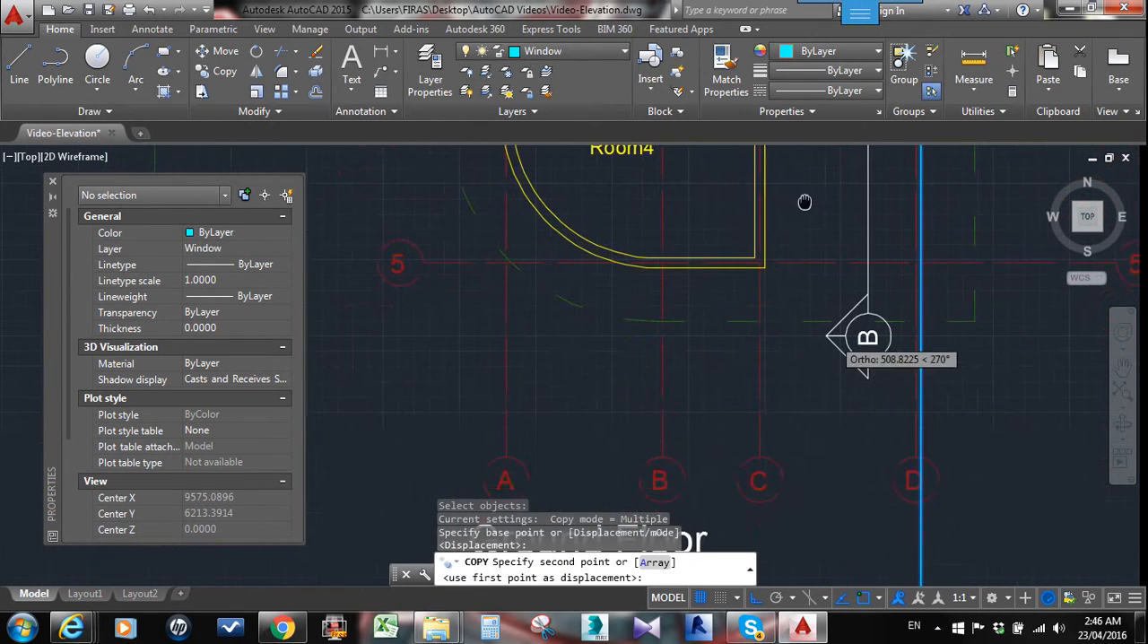
Place the copied roof slab and wall lines below the Ground Floor plan
click(767, 267)
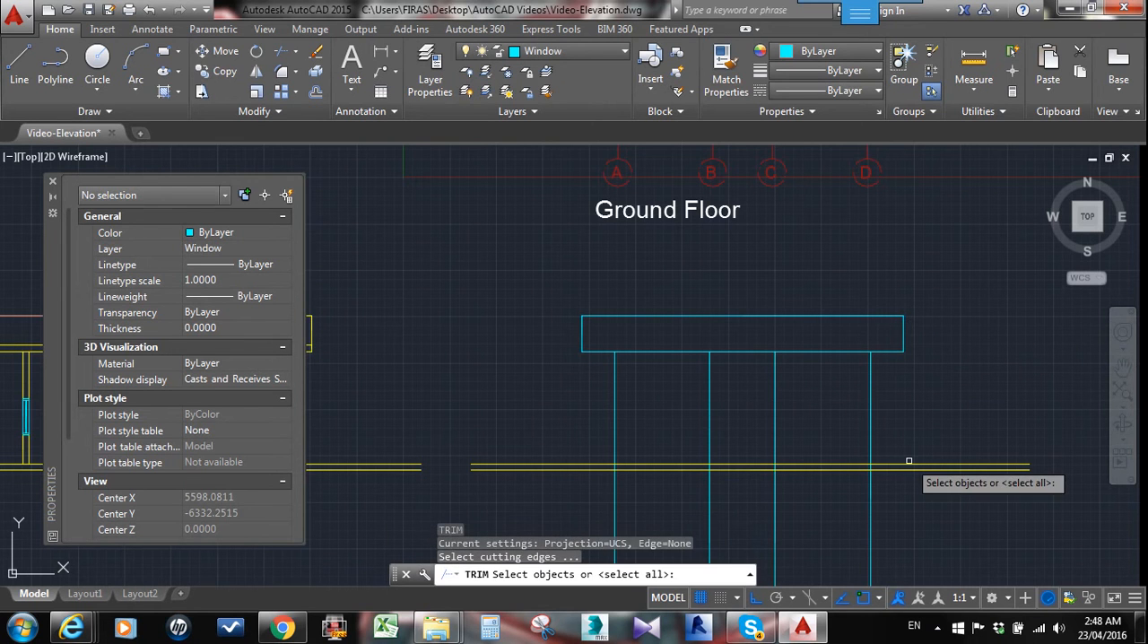
Trim the walls at the ground line and match the yellow elevation's properties
click(908, 460)
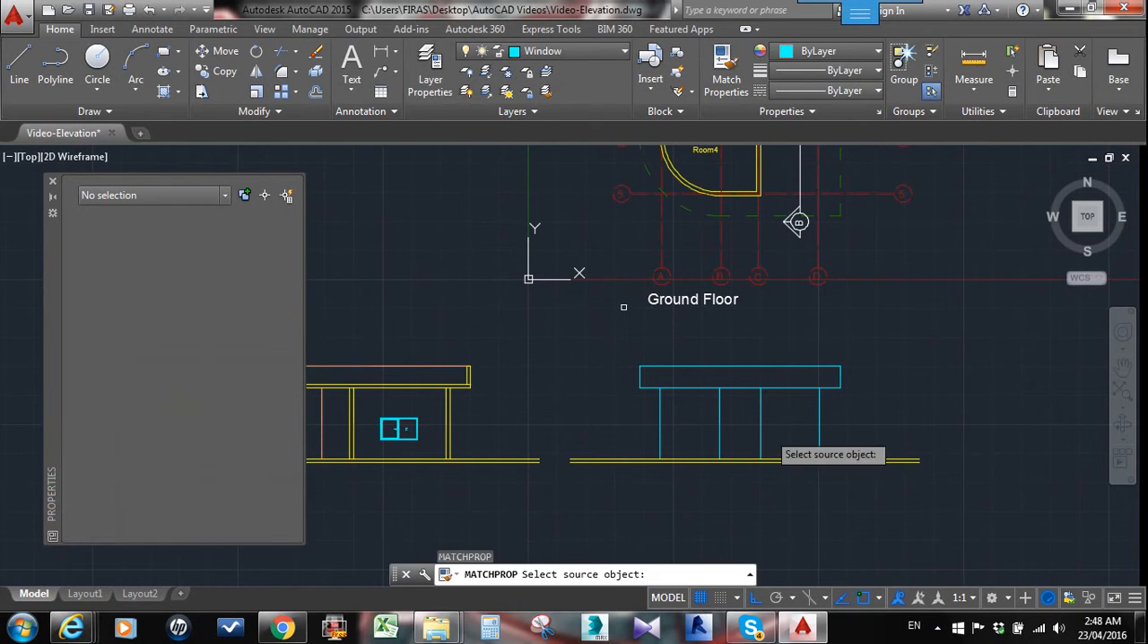
click(739, 375)
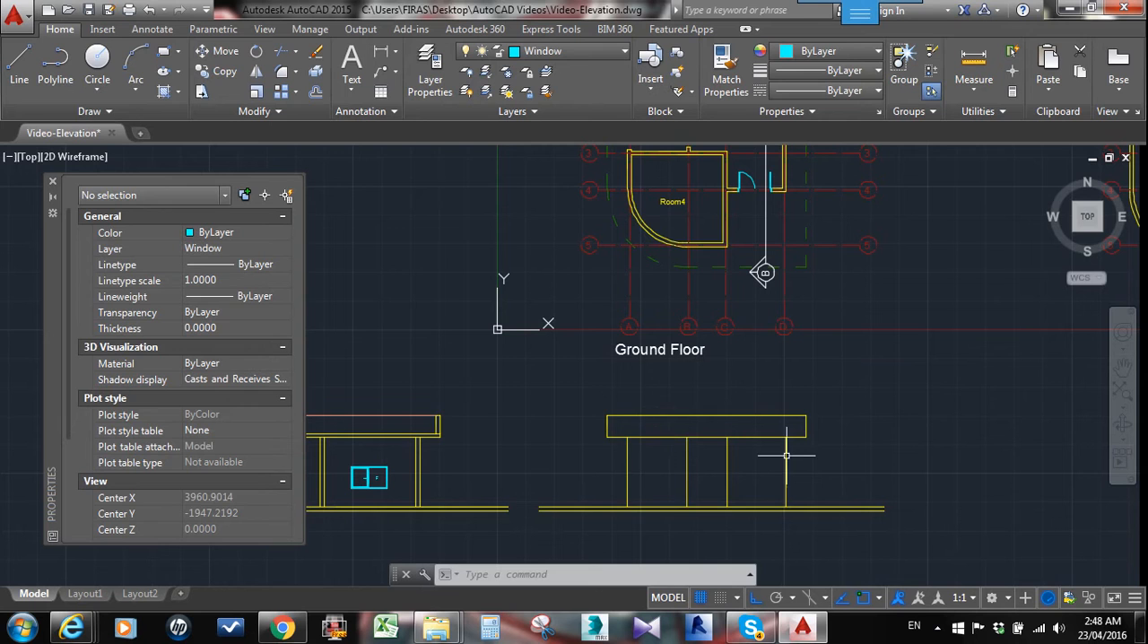
mouse_move(765, 478)
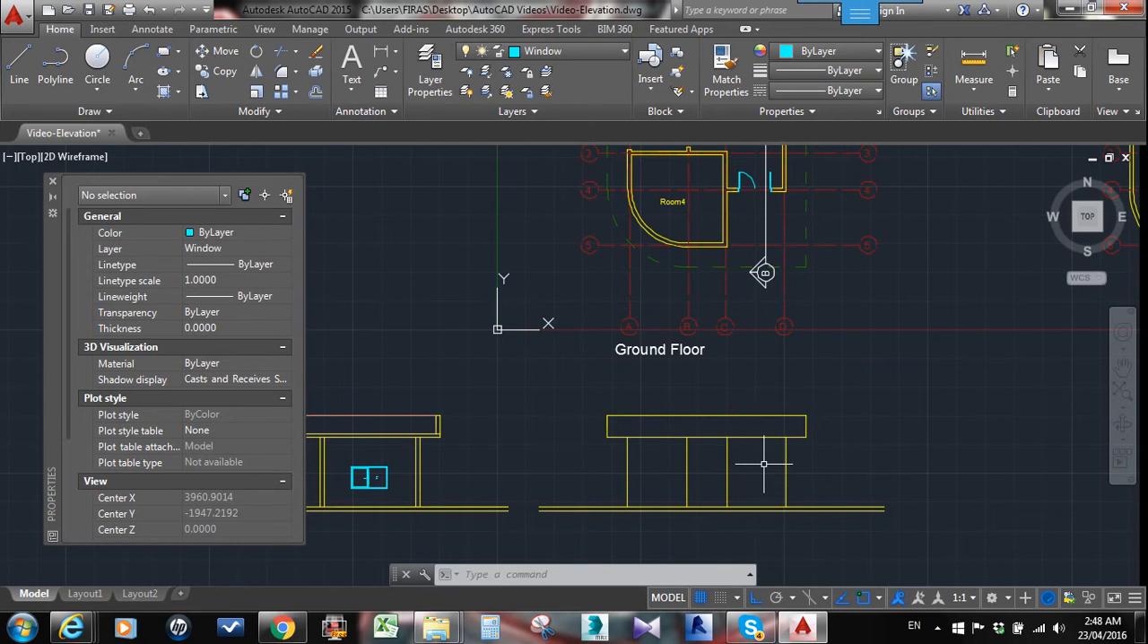
mouse_move(763, 468)
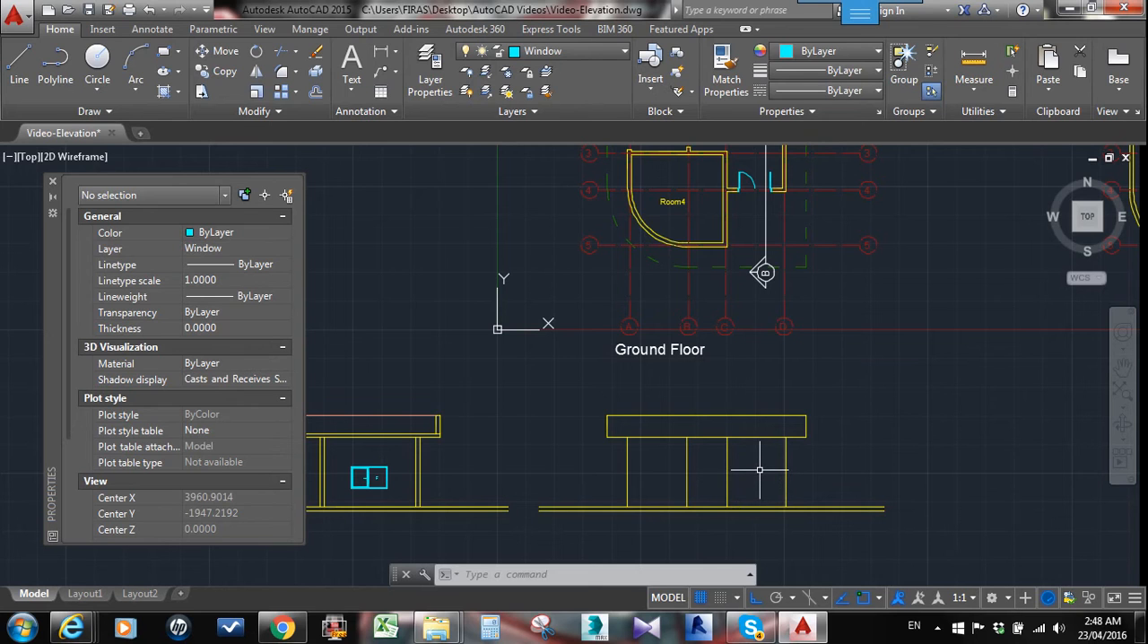
mouse_move(794, 498)
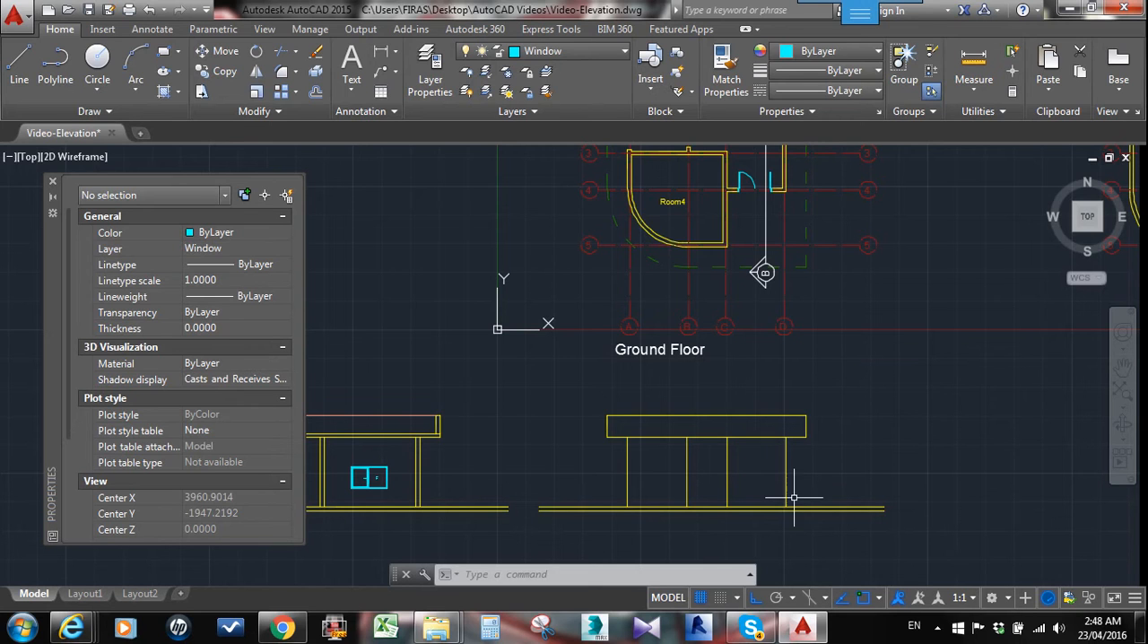
mouse_move(778, 491)
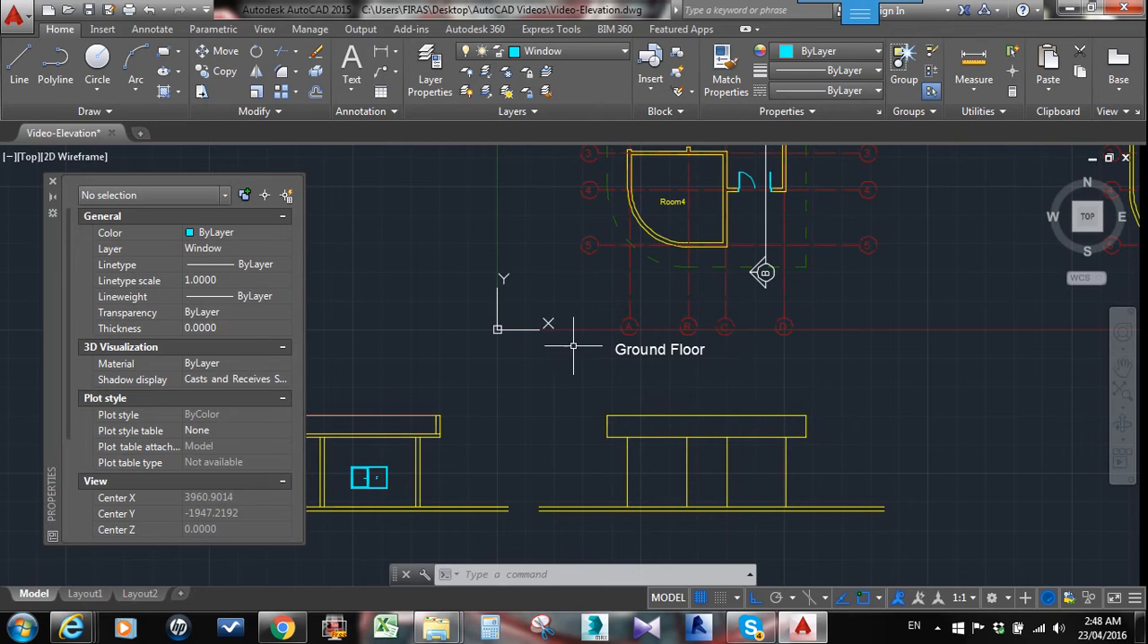
mouse_move(702, 257)
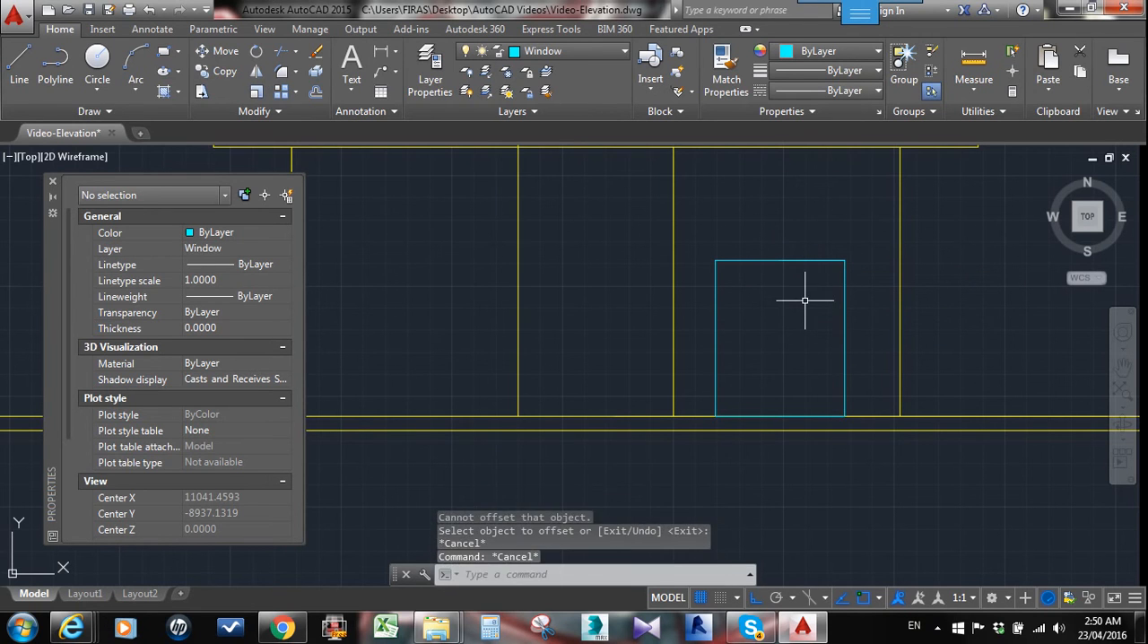
Offset the door frame inward by 50, add a centre line, and extend the frame edges
text(50)
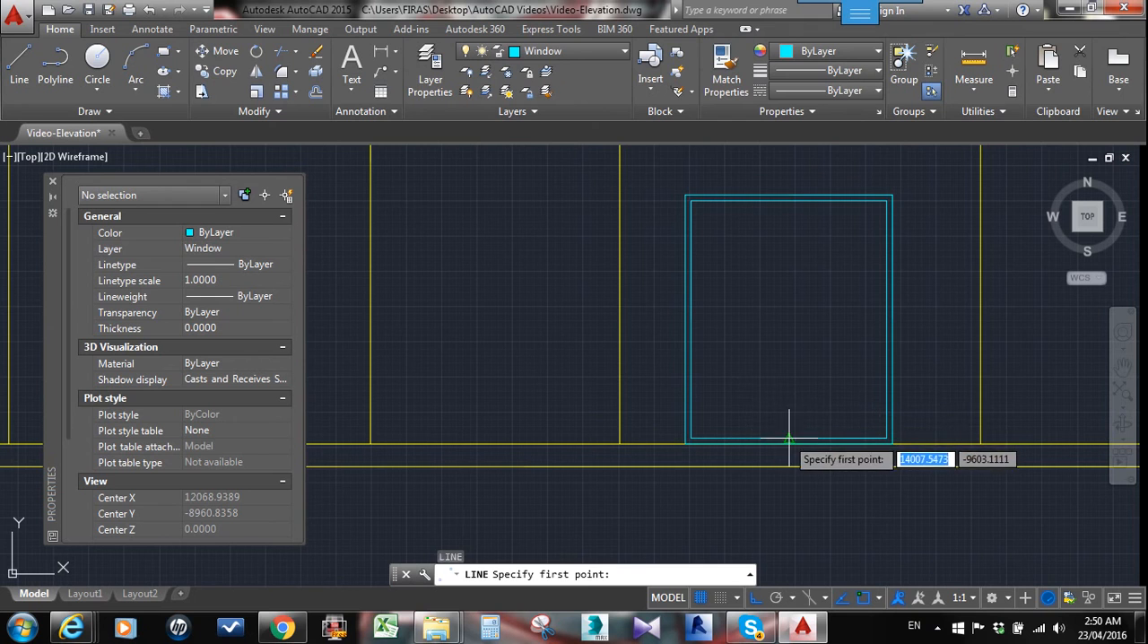
click(788, 439)
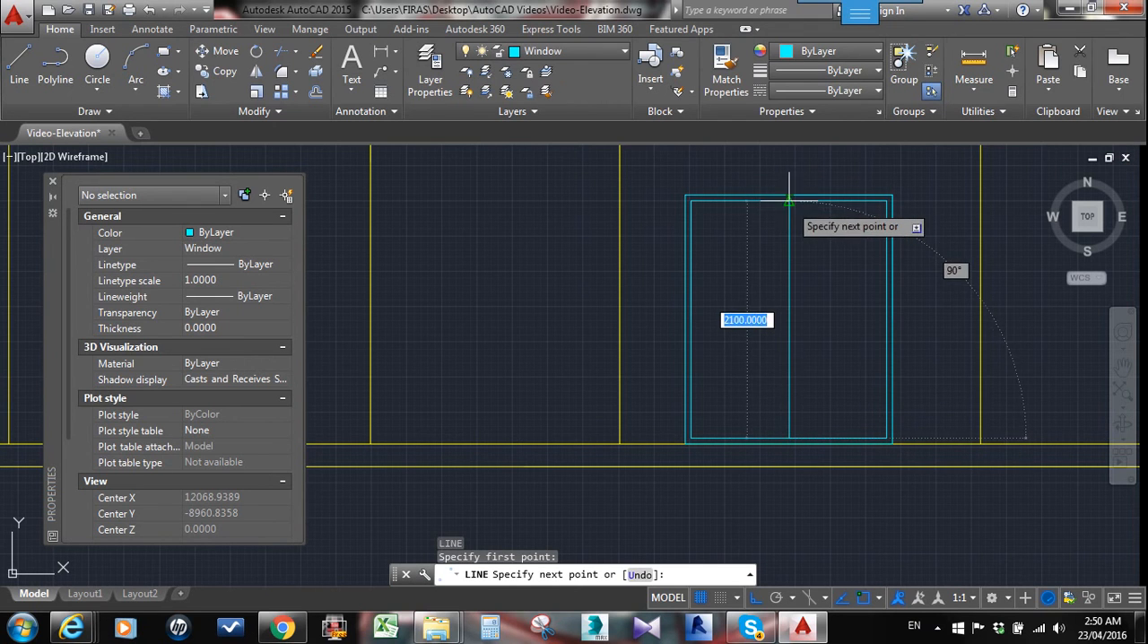
key(Escape)
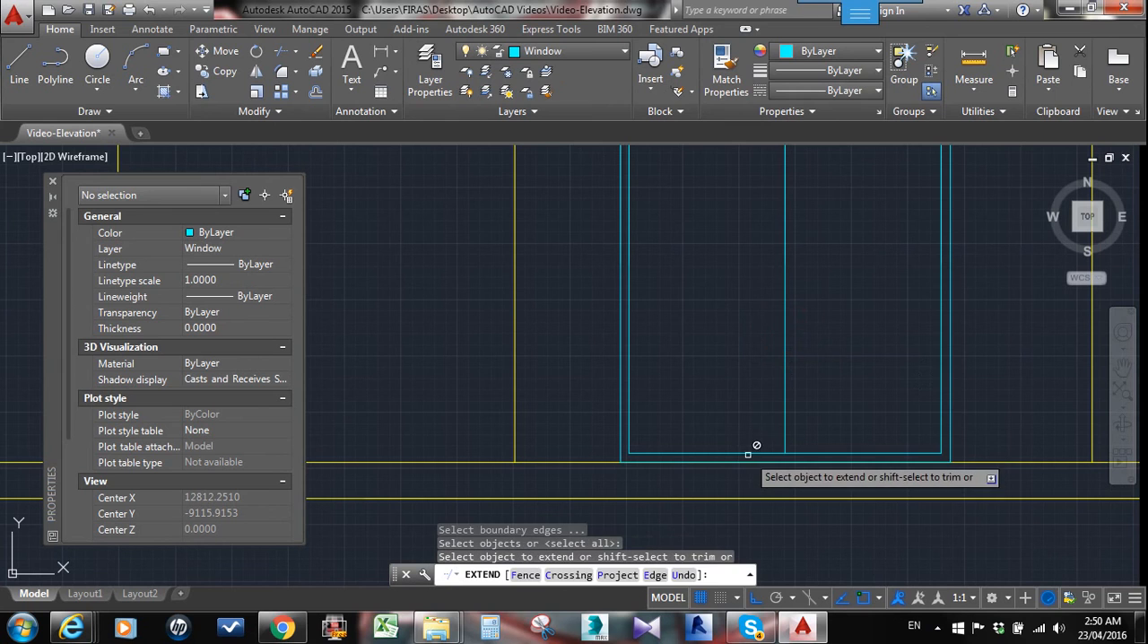
click(720, 451)
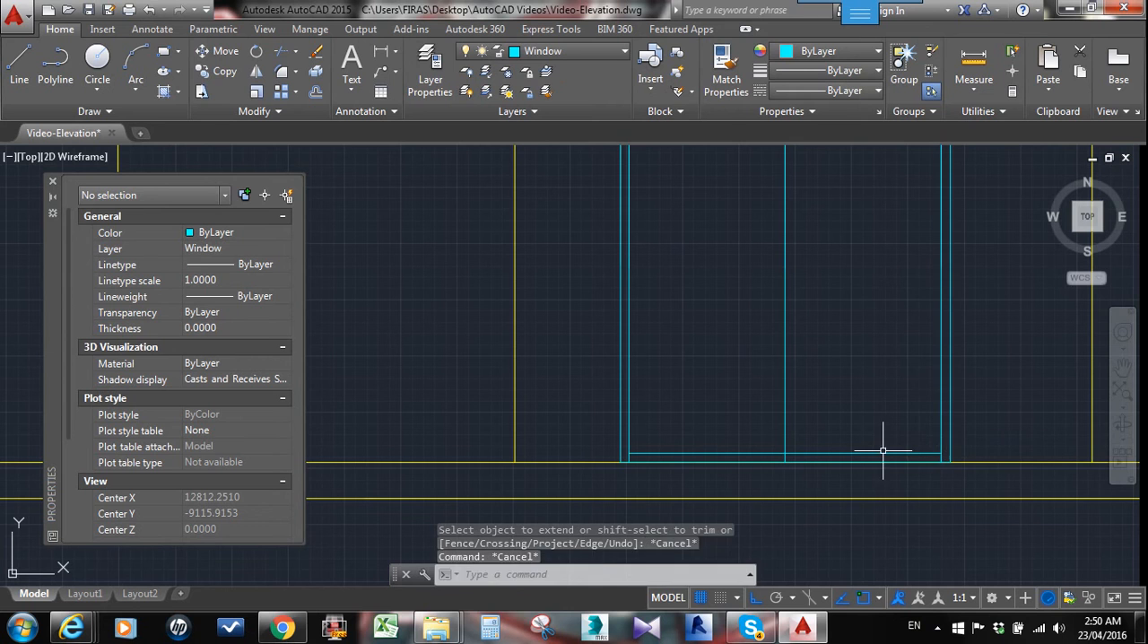
Draw a diagonal polyline swing mark across the door leaves
click(767, 455)
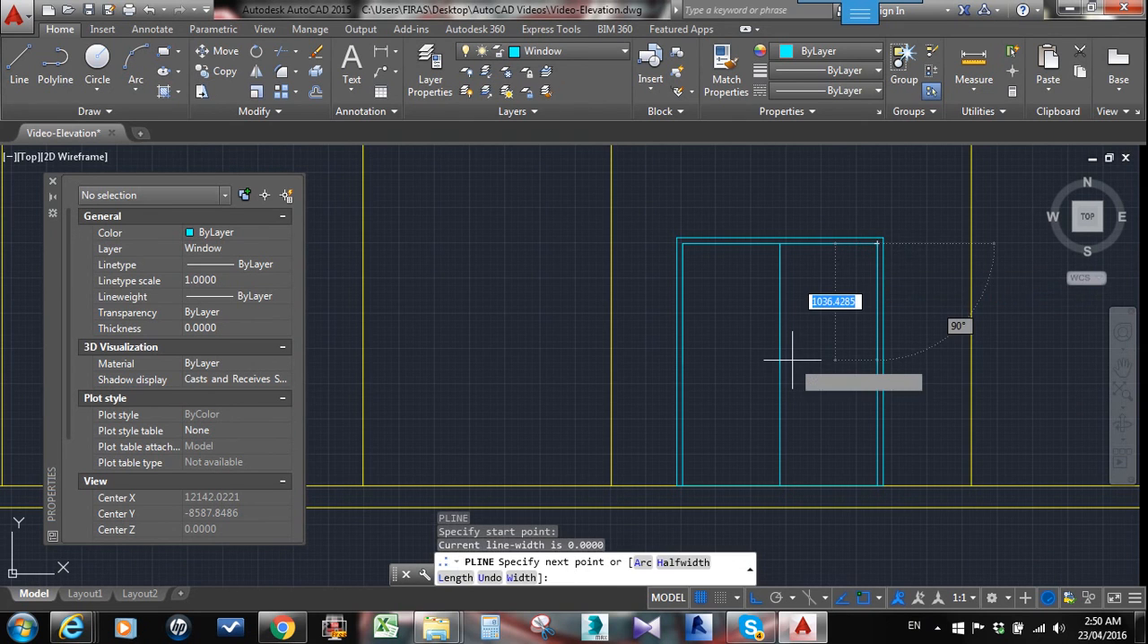
click(875, 479)
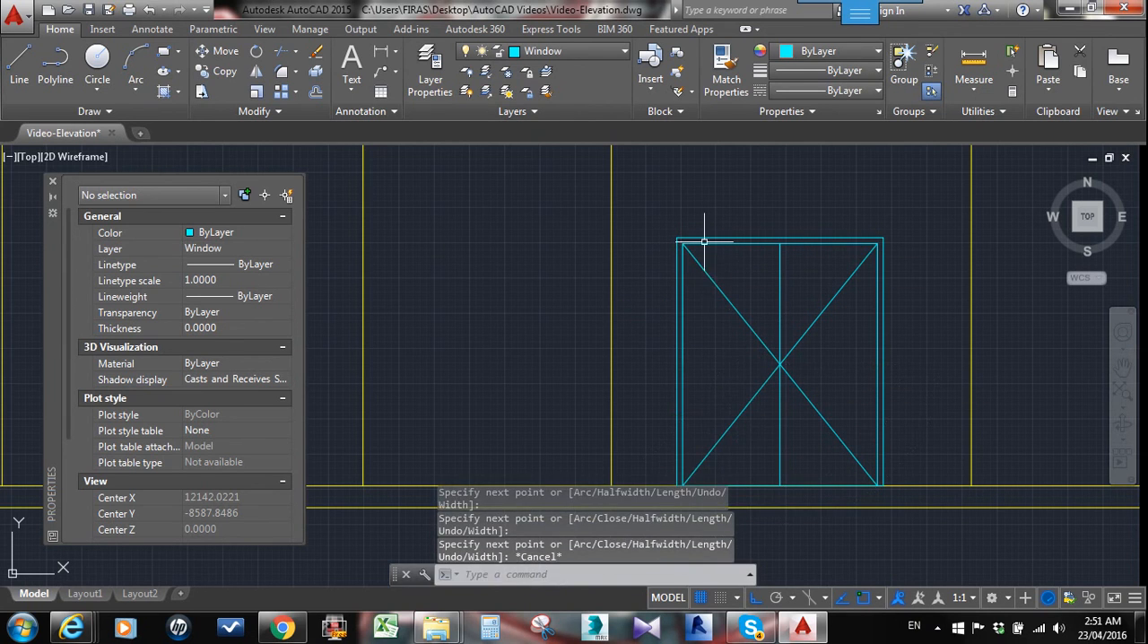
mouse_move(697, 420)
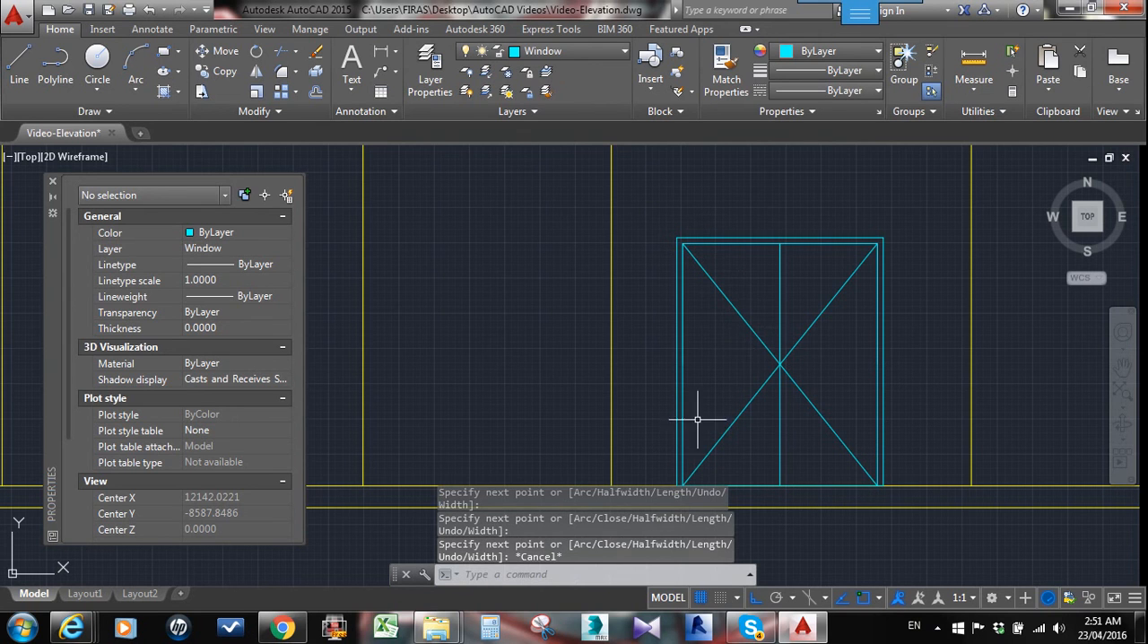
mouse_move(872, 262)
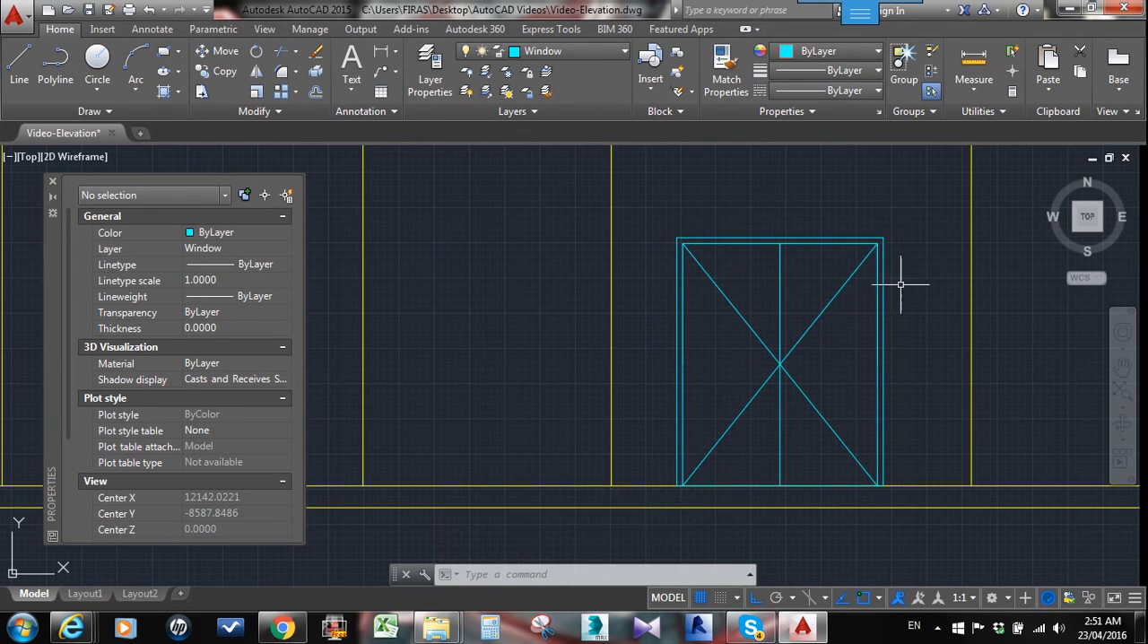
scroll(down, 3)
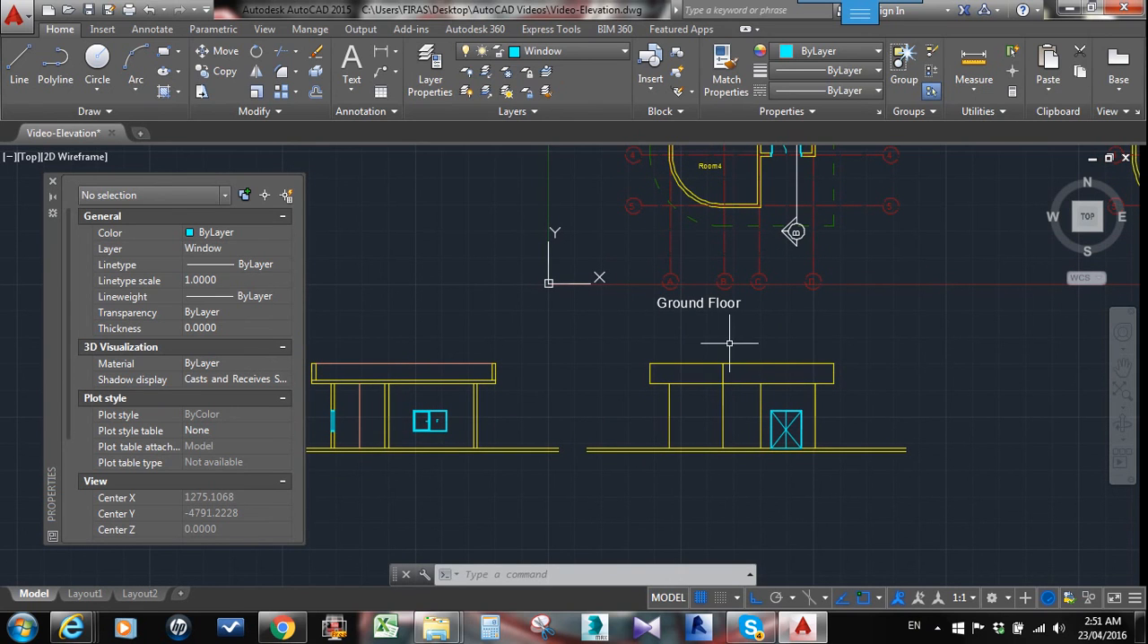
mouse_move(762, 350)
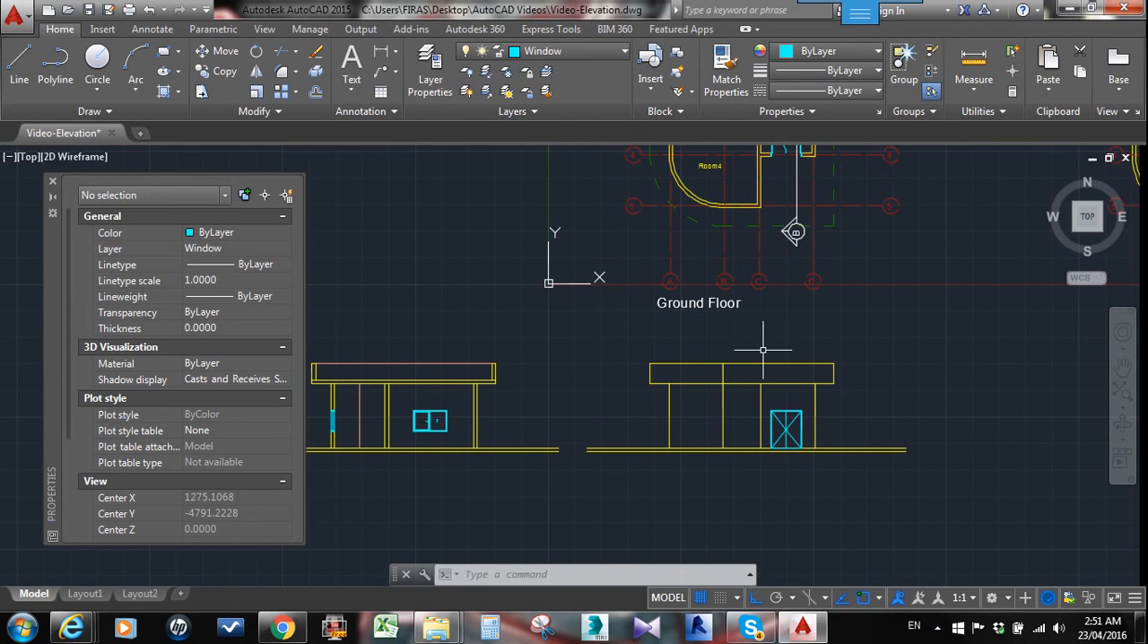